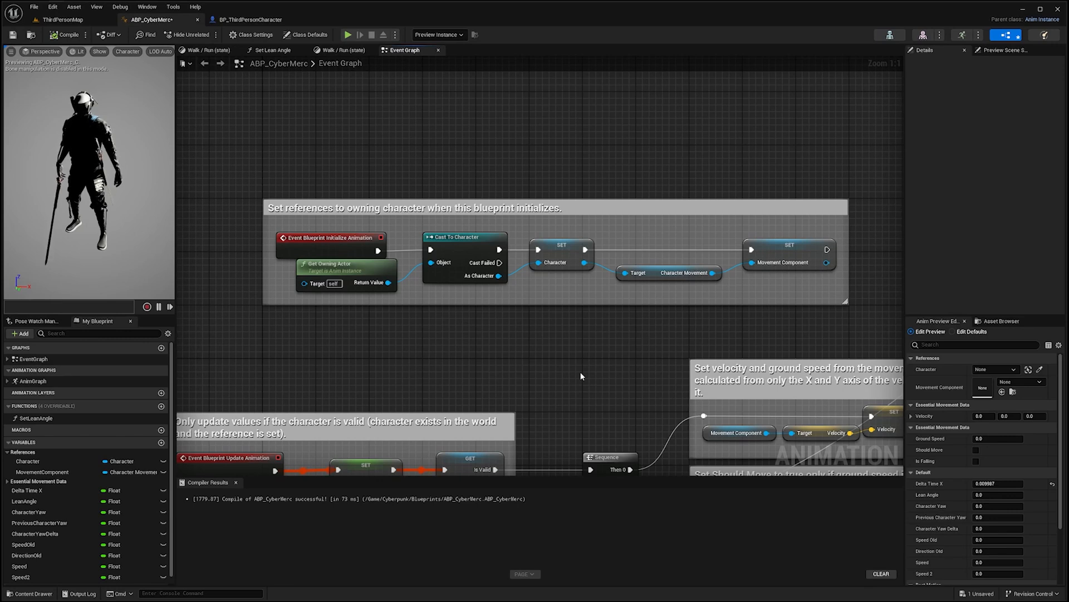
Drop the Character variable as a getter node below the speed calculation nodes
left_click(561, 250)
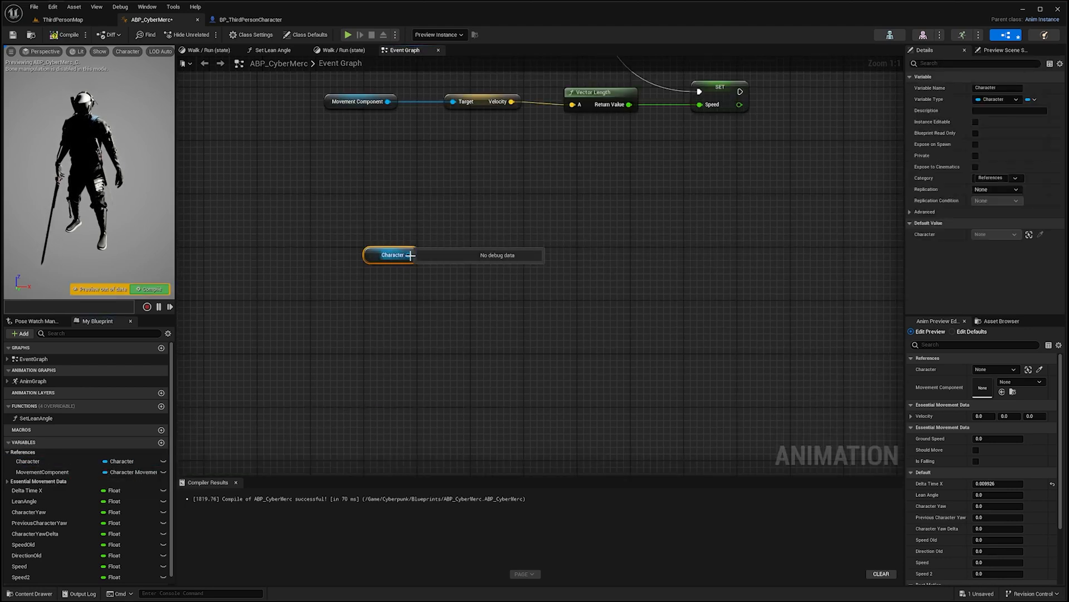
Add a Get Actor Rotation node from the Character pin and wire it into Print String
left_click_drag(413, 254, 469, 263)
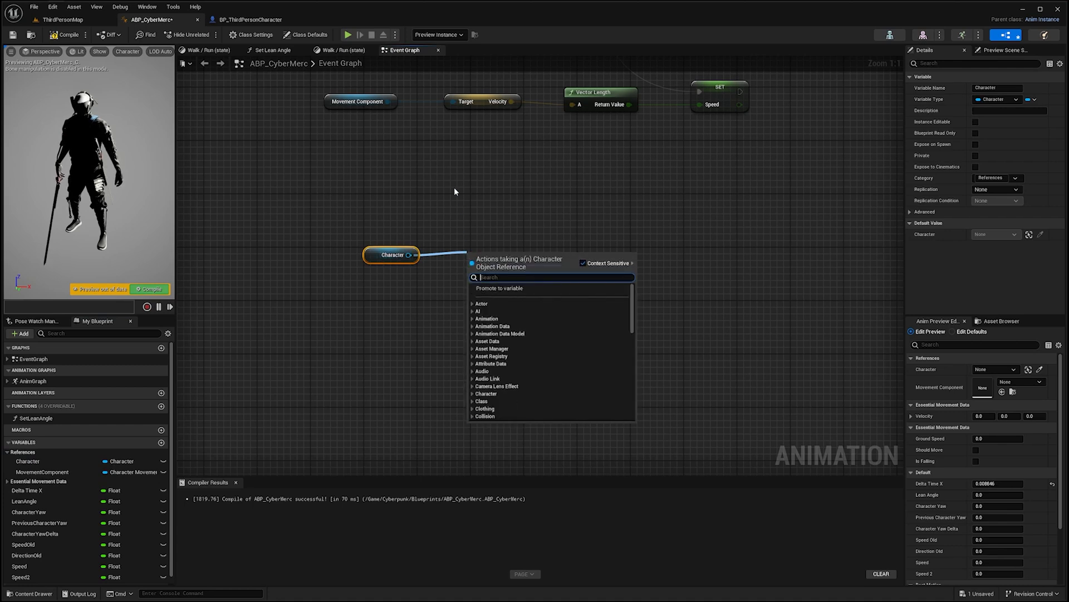
type("get actor rot")
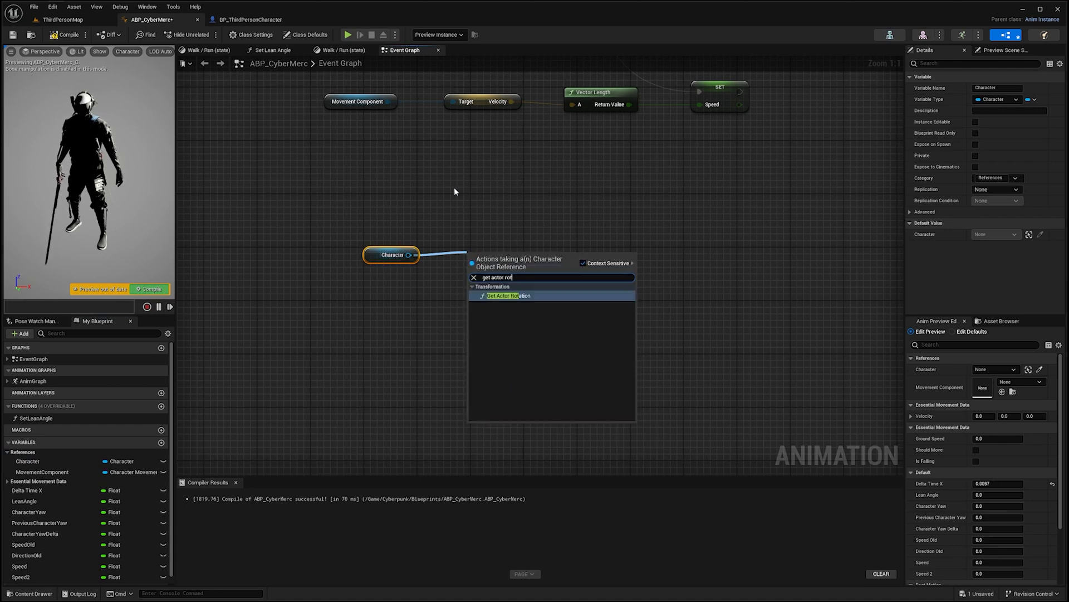
left_click(508, 295)
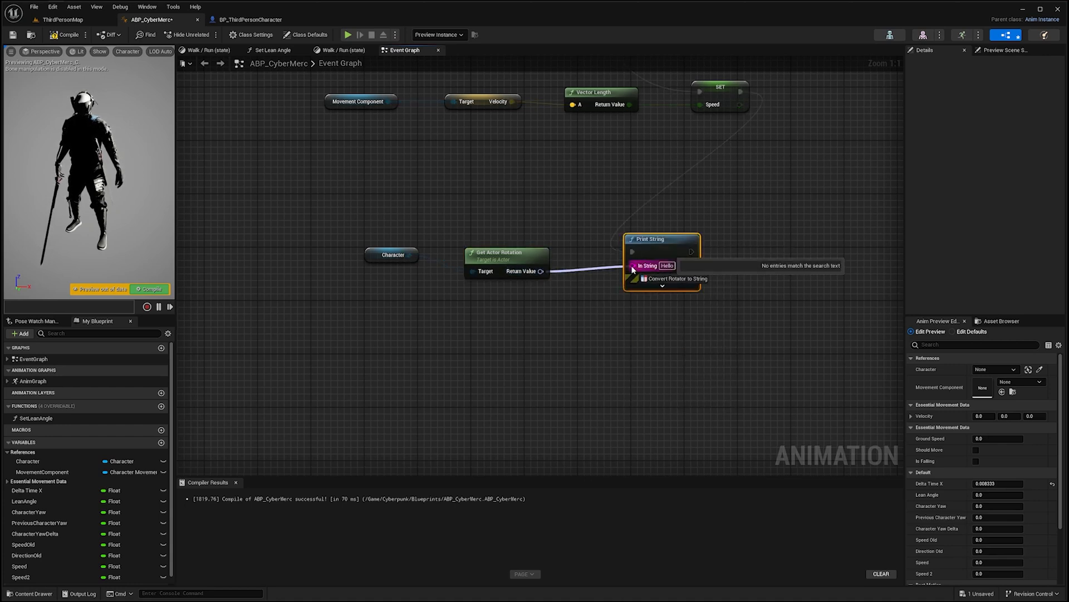
Compile so the character's rotator values print in the preview
left_click(348, 34)
type("calc")
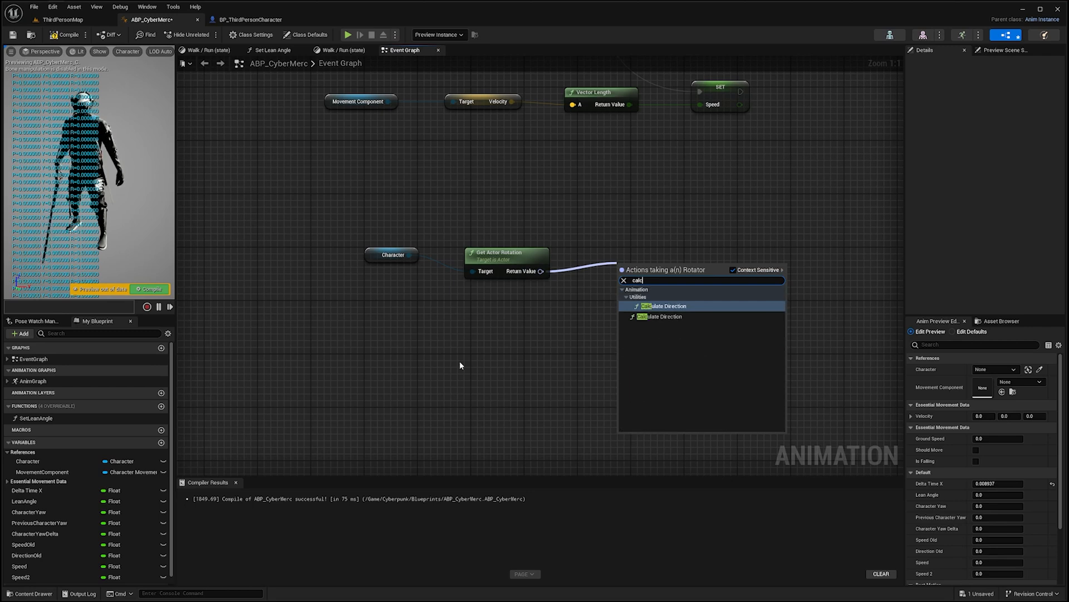
Add Calculate Direction with actor rotation feeding its Base Rotation input
left_click(661, 305)
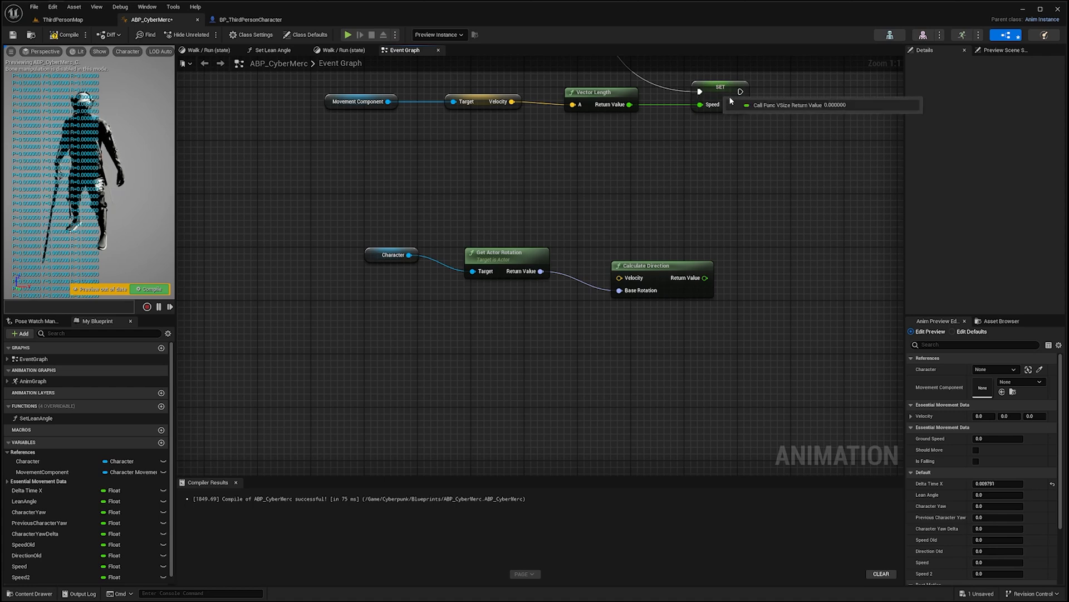
mouse_move(560, 164)
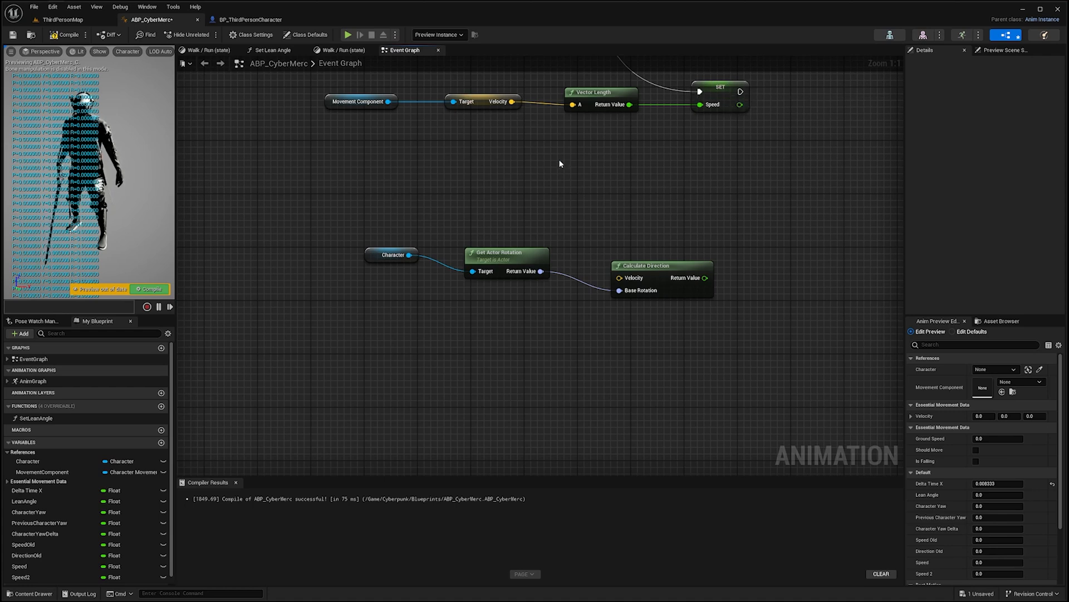
Wire Velocity into Calculate Direction, compile and start the standalone play preview
left_click_drag(517, 102, 594, 248)
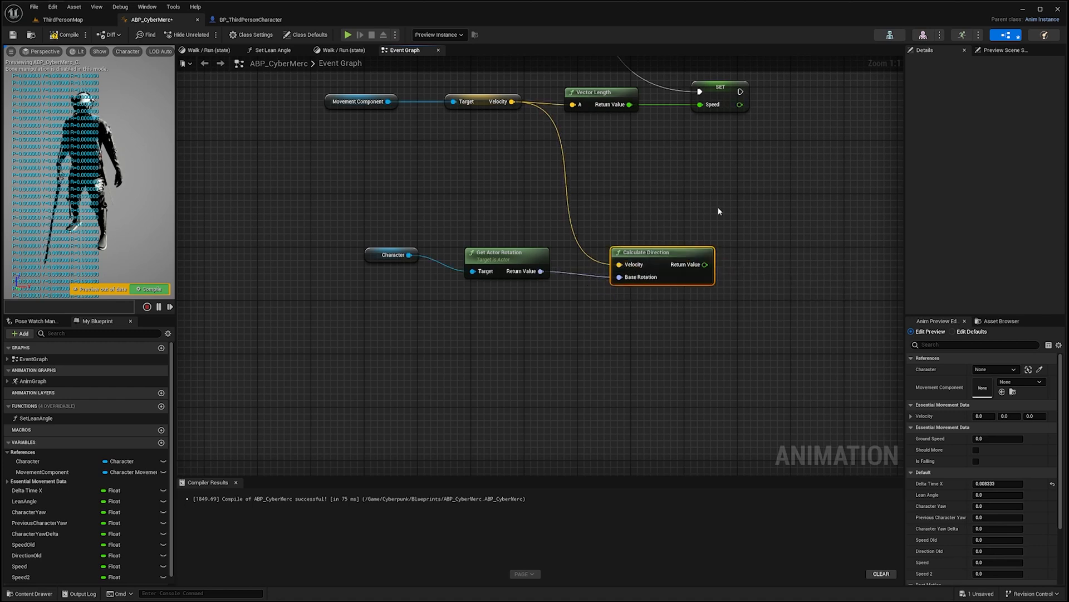
mouse_move(689, 257)
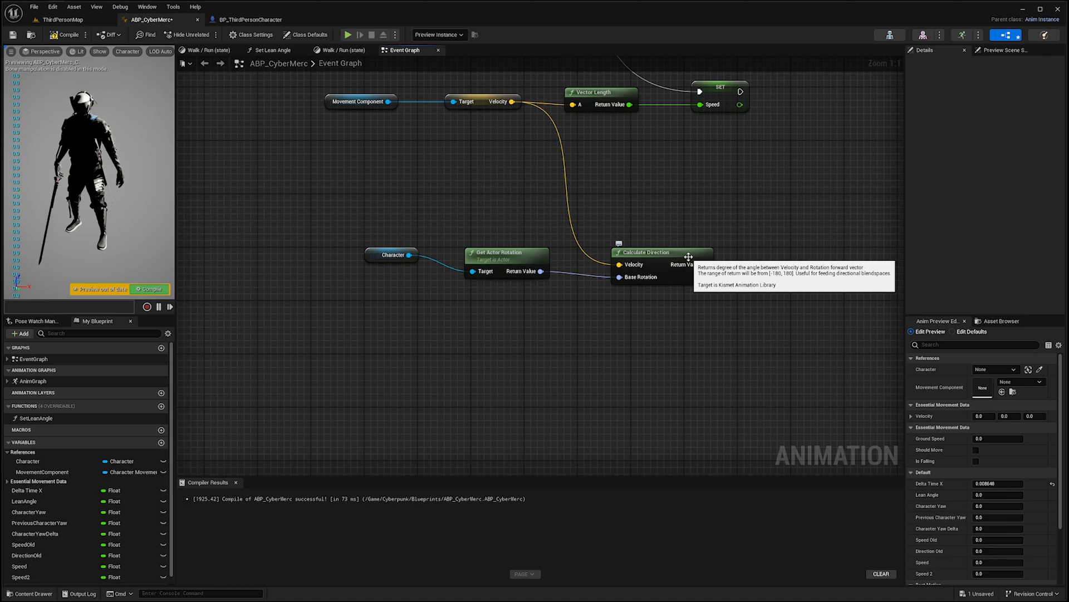
left_click(347, 35)
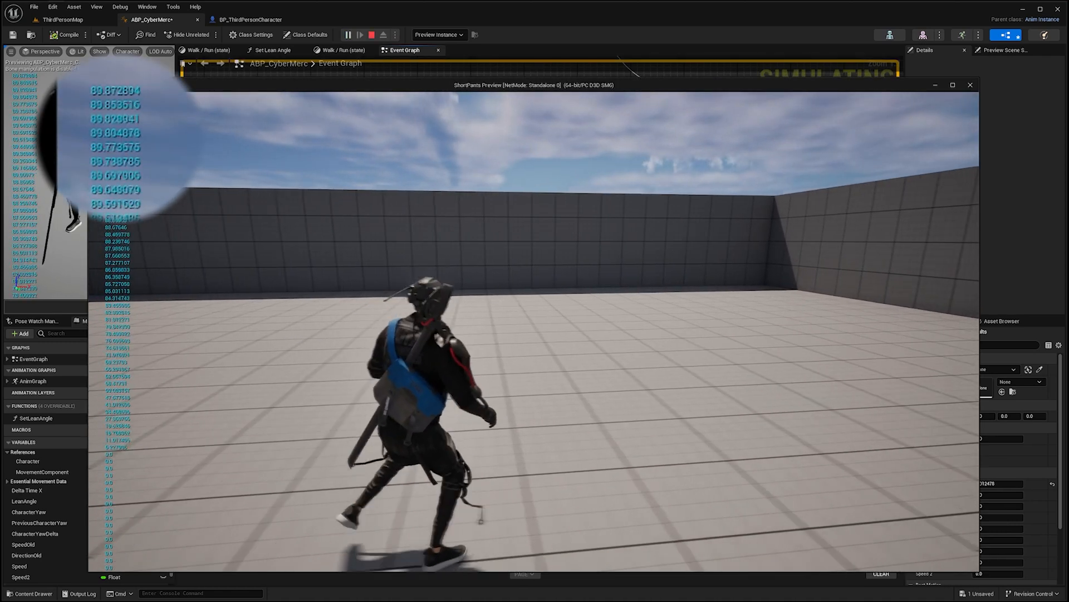